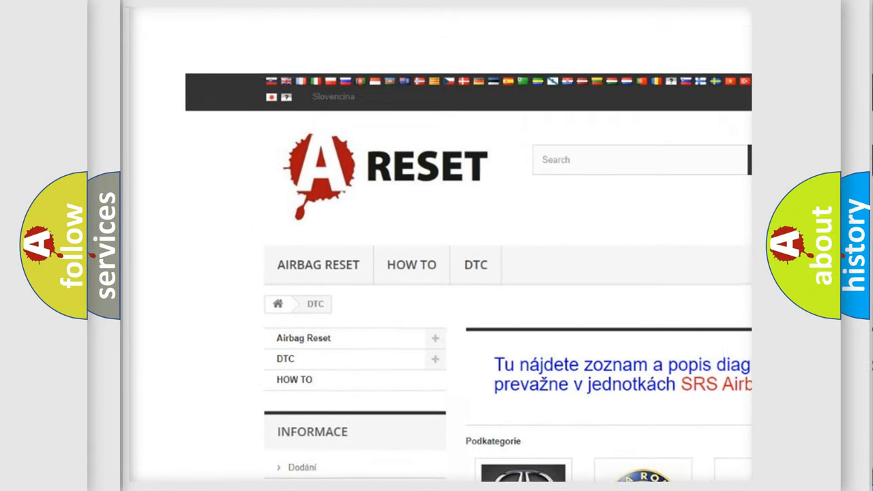
Choose FIAT from the car makes catalogue to show its list of diagnostic trouble codes
{"action": "scroll", "scroll_direction": "down", "scroll_amount": 3}
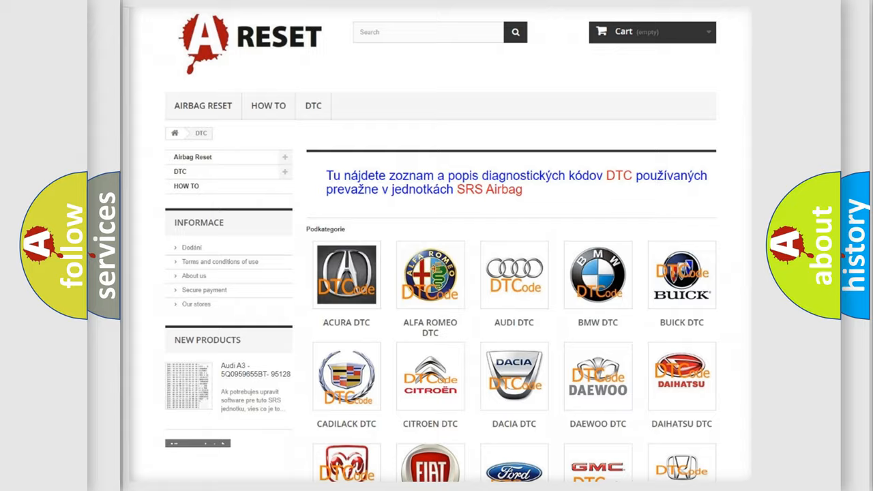
{"action": "scroll", "scroll_direction": "down", "scroll_amount": 3}
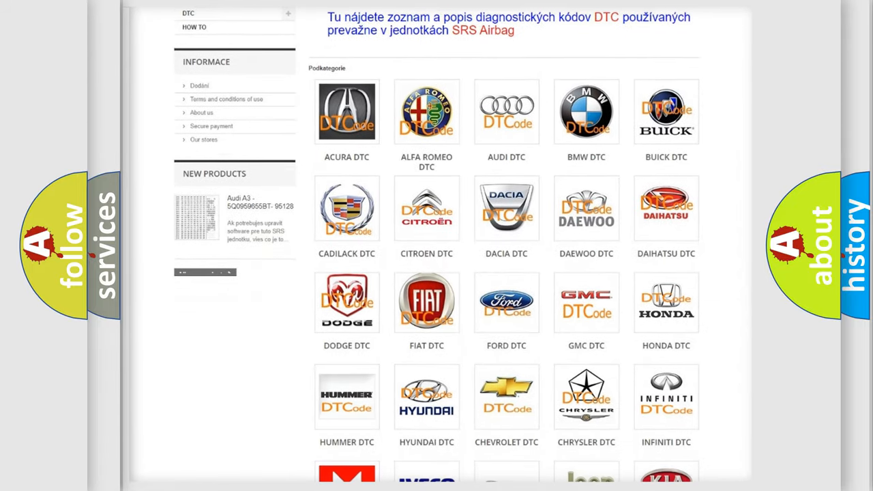
{"action": "mouse_move", "coordinate": [426, 301]}
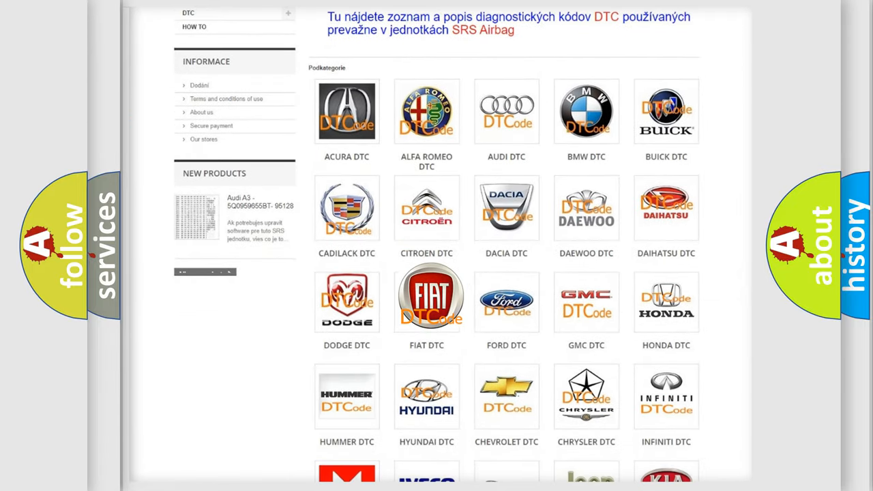
{"action": "left_click", "coordinate": [426, 300]}
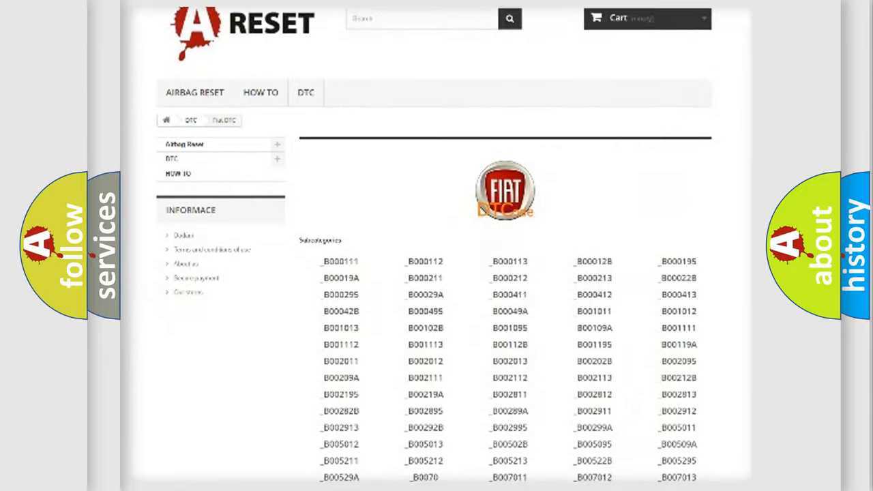
{"action": "scroll", "scroll_direction": "down", "scroll_amount": 3}
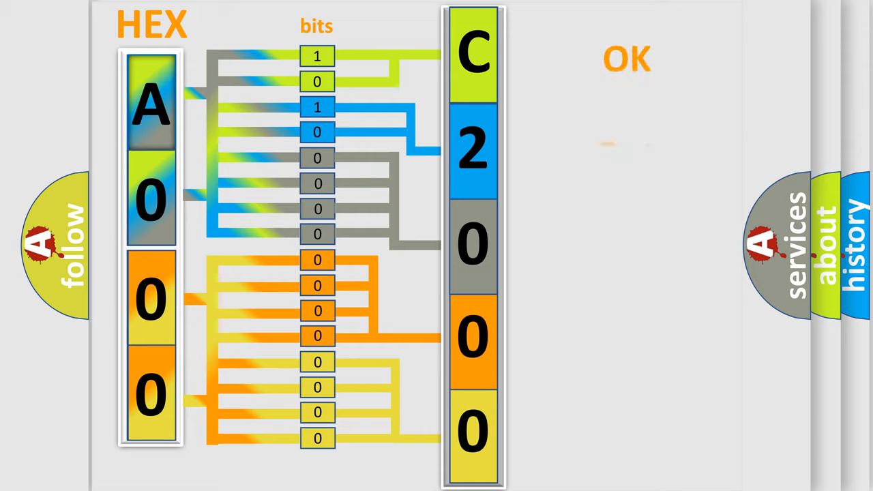
Play the animation decoding hex bits A000 into the Fiat fault code C2000:64
{"action": "left_click", "coordinate": [628, 58]}
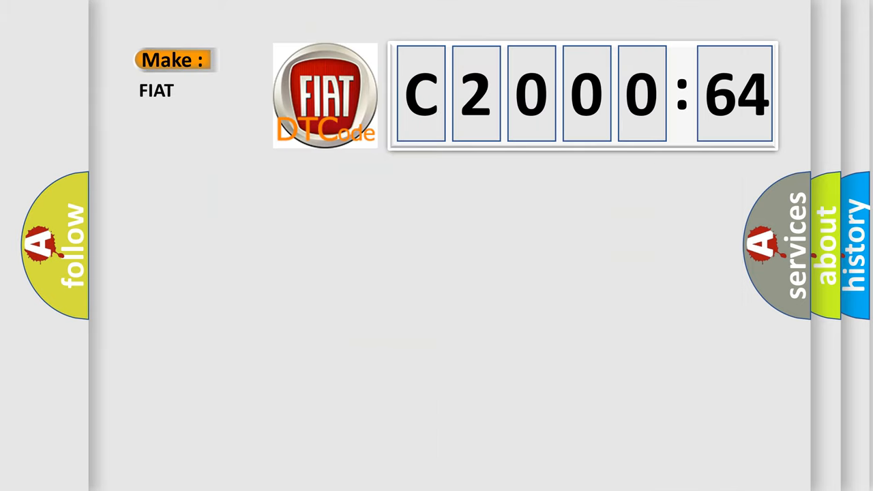